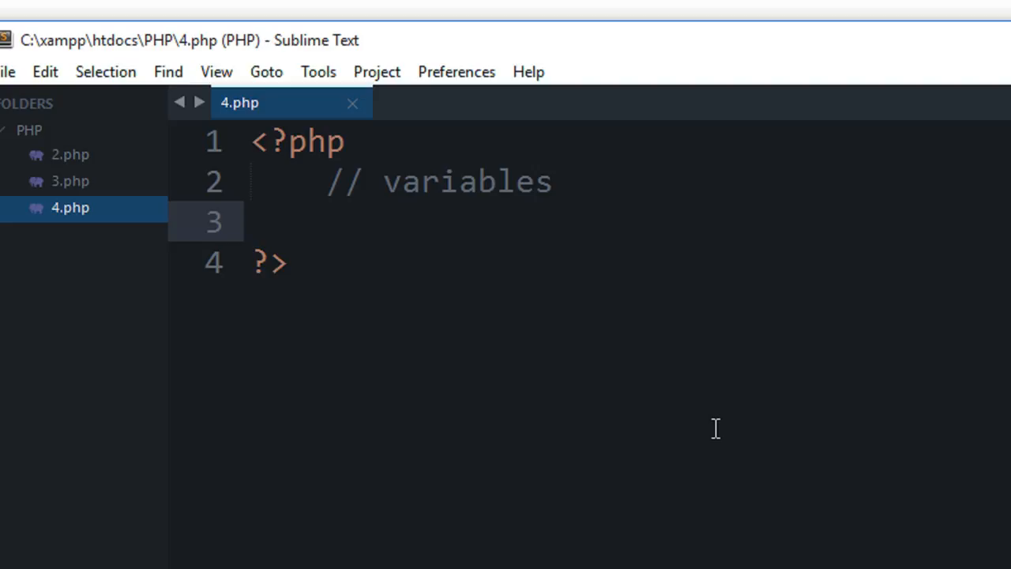
Write the variable name $myFirstVariable on the empty line under the comment
left_click(324, 221)
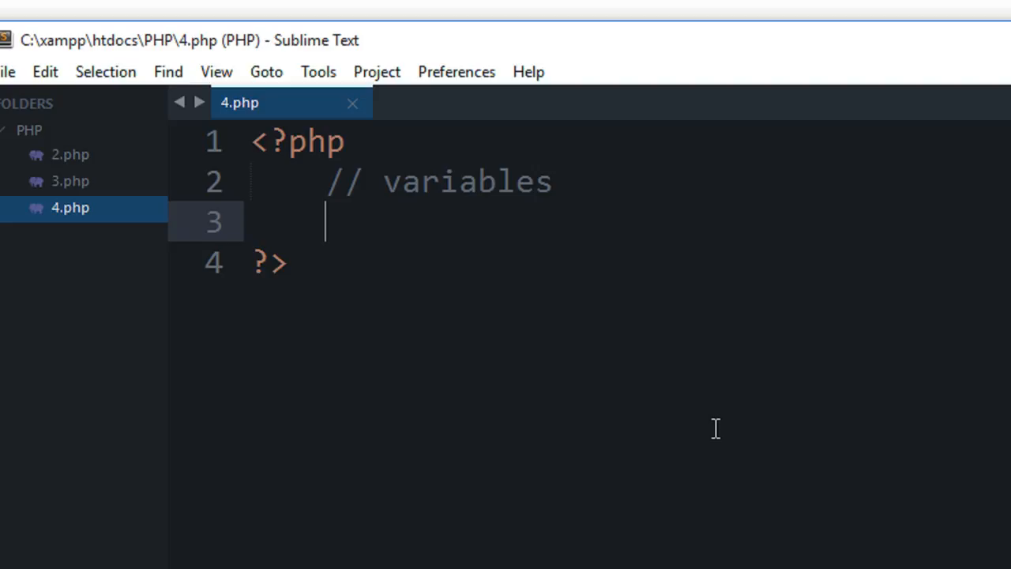
type("$")
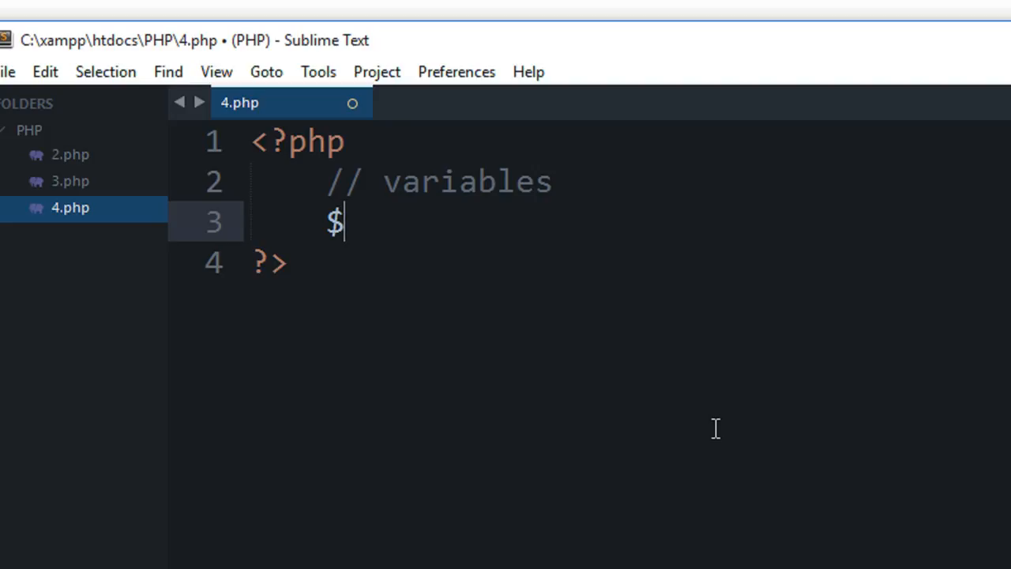
type("myFirs")
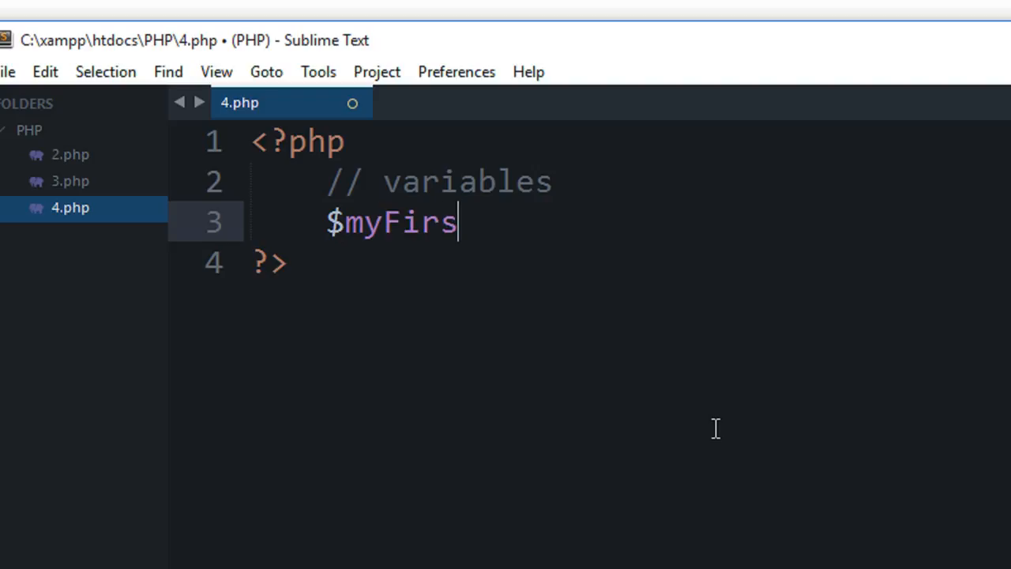
type("tVariab")
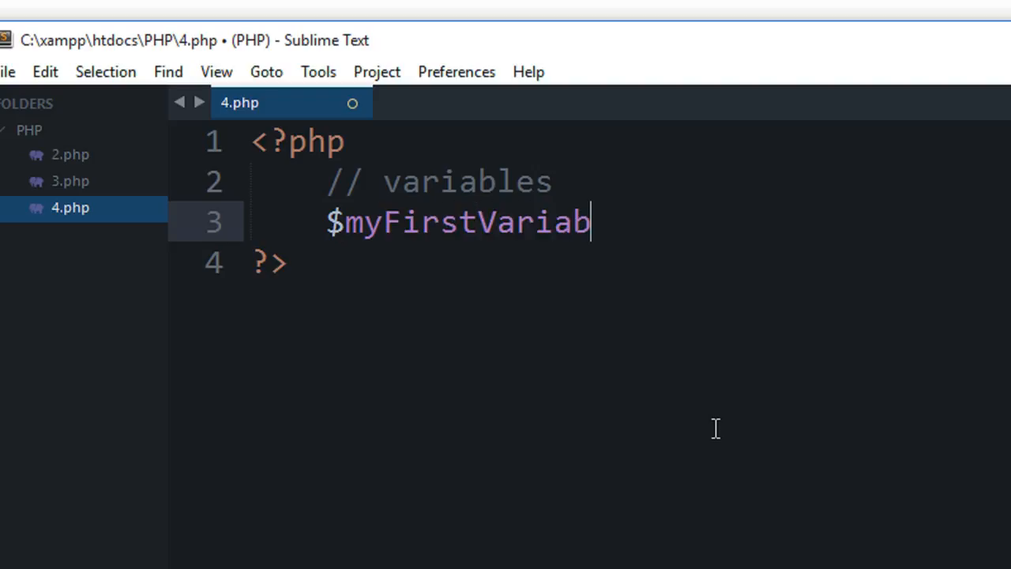
type("le")
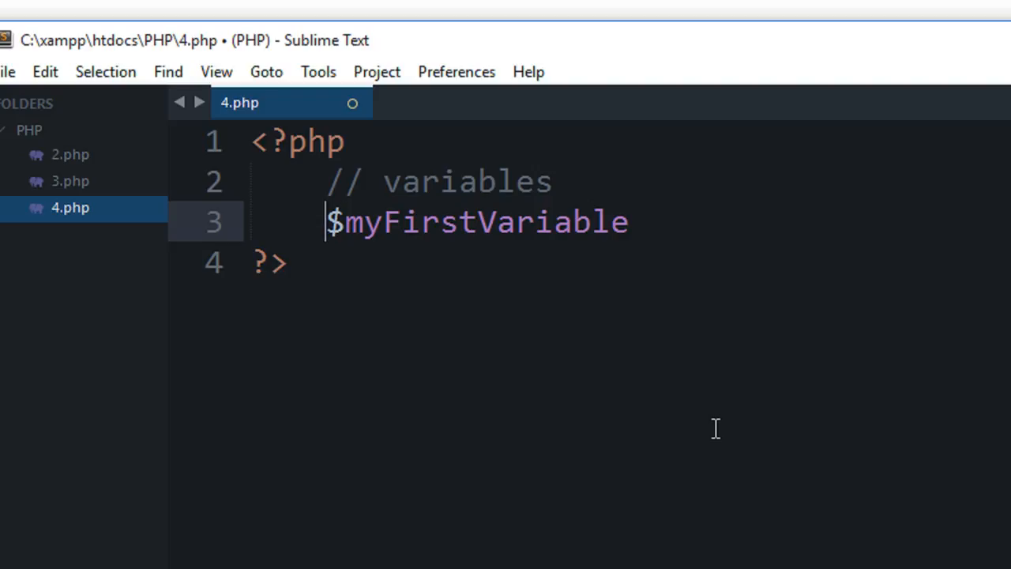
Try -, 10 and _ right after the $ sign, then delete them again
double_click(333, 221)
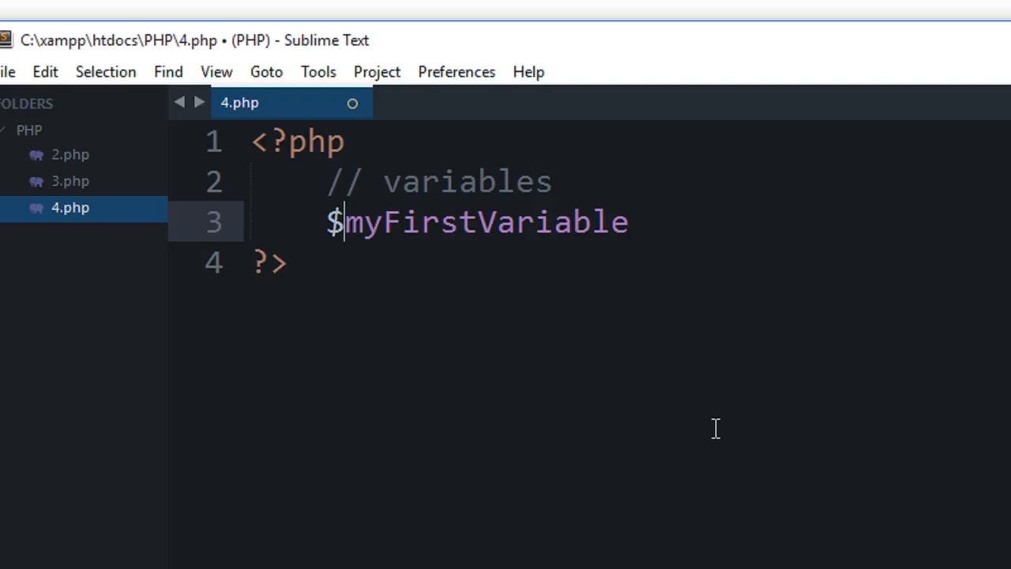
type("-")
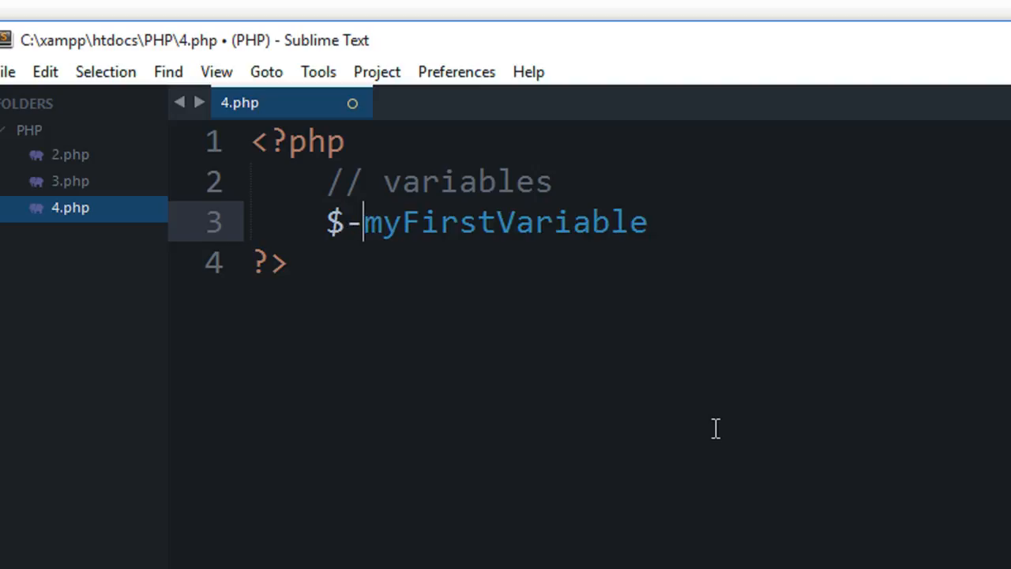
type("10")
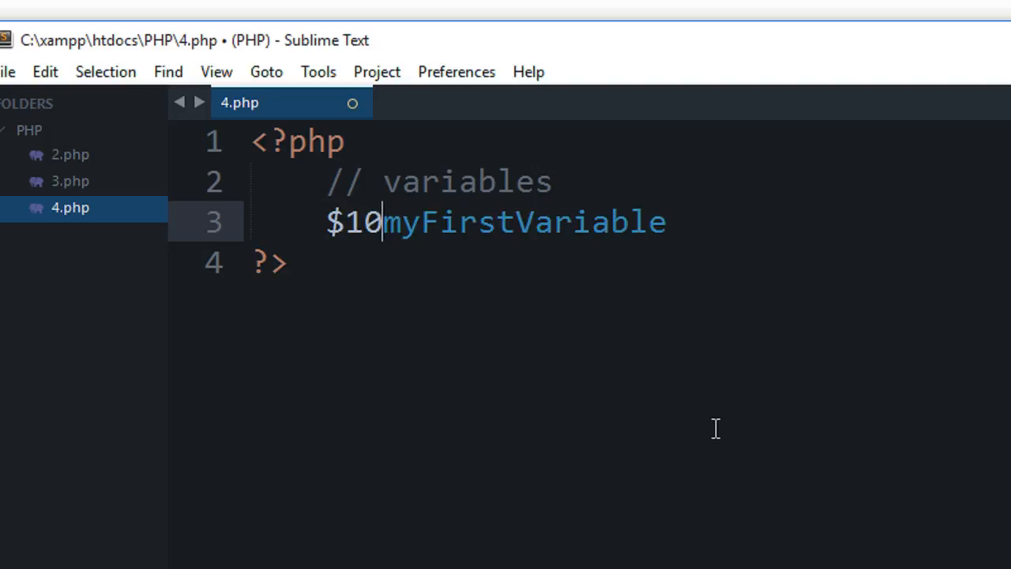
key("Backspace")
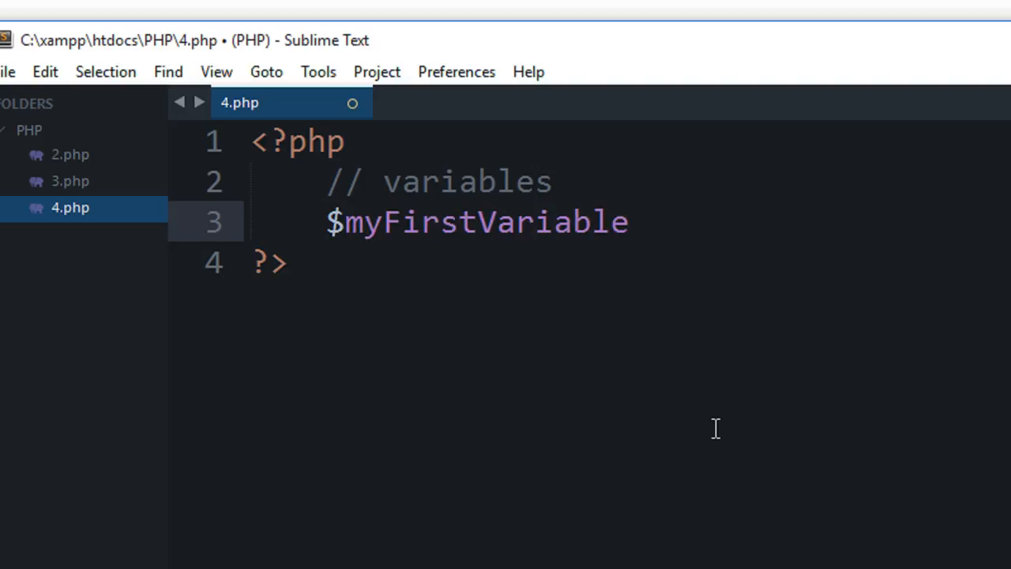
type("_")
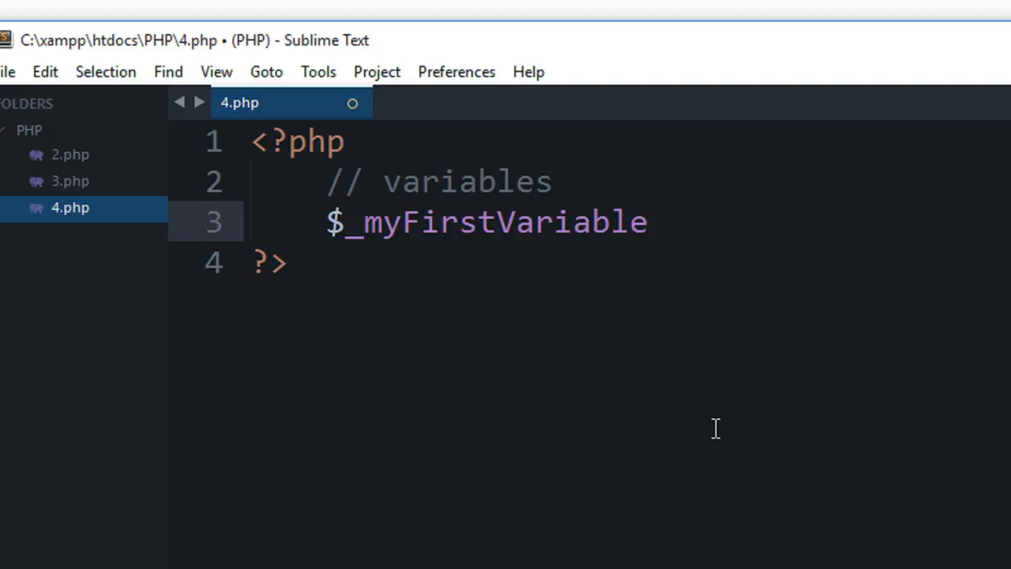
key("Backspace")
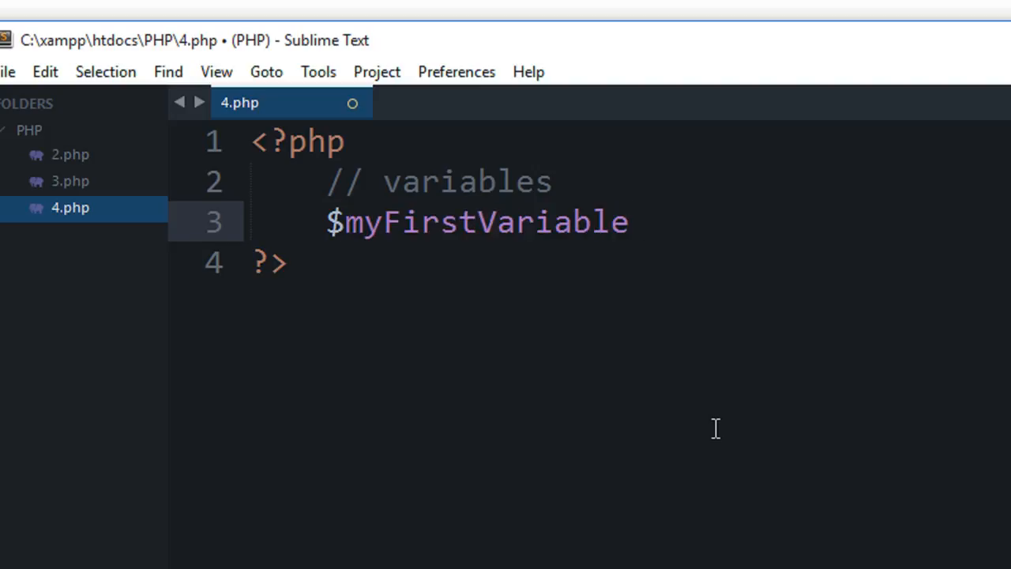
Assign the string "Hello Folks!" to the variable, ending with a semicolon
type("=")
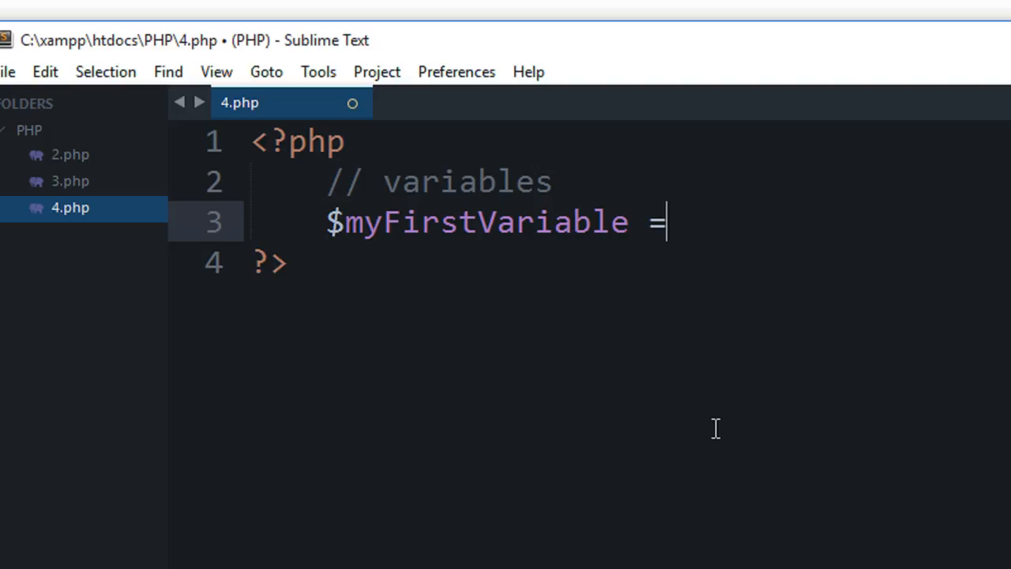
type("\"\"")
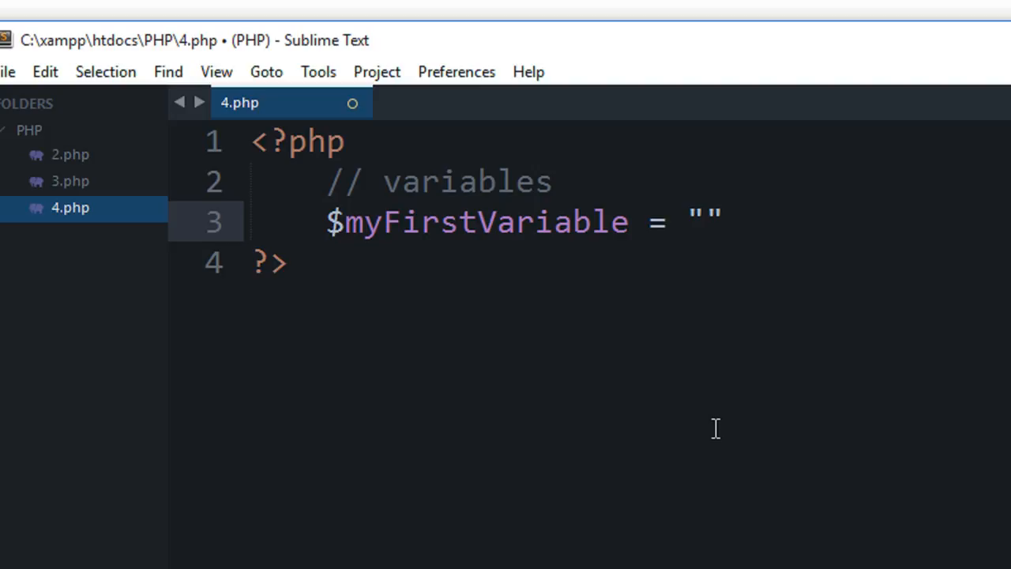
type("Hello Folks")
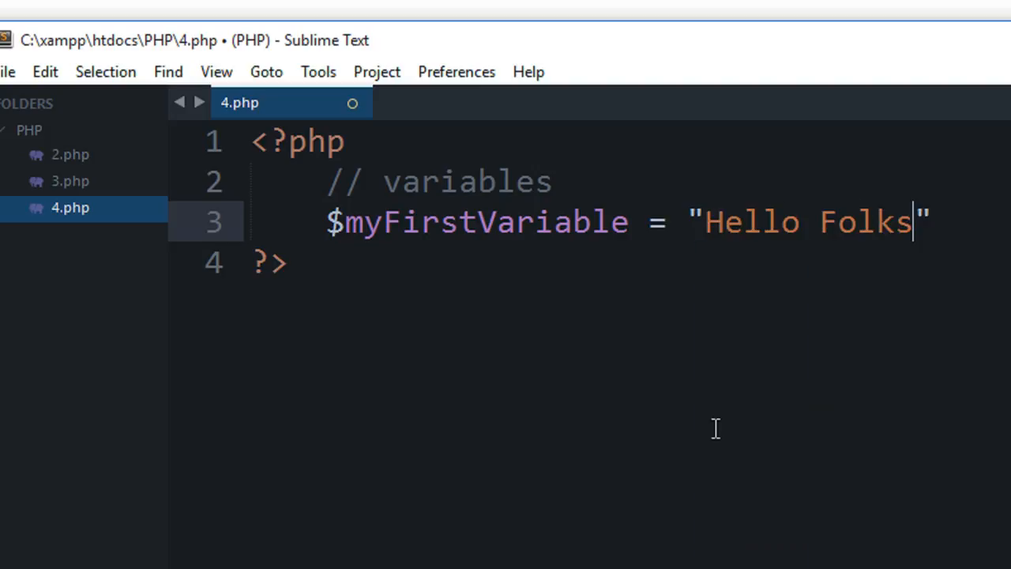
type("!;")
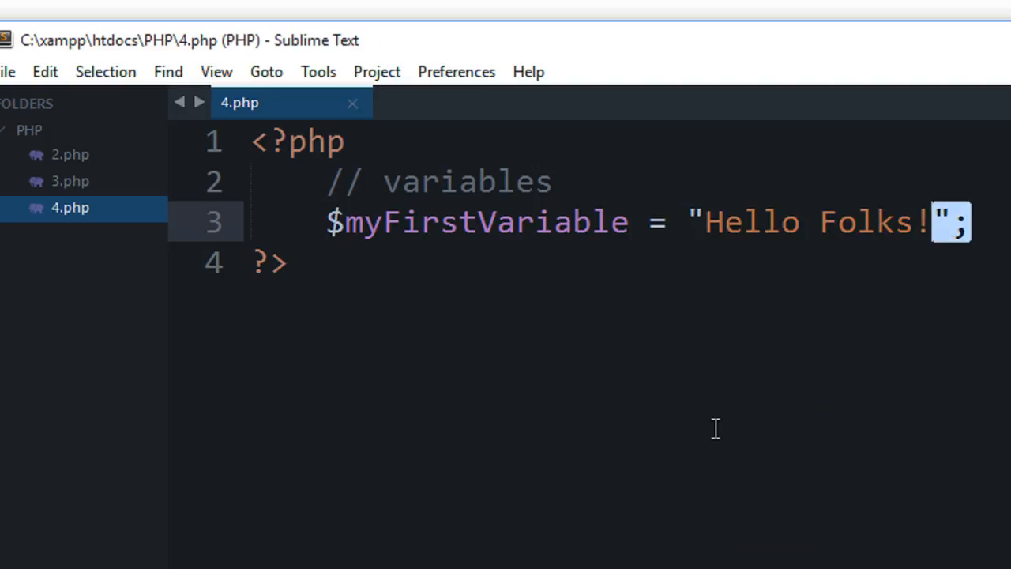
Highlight the assignment statement and add a blank line below it
left_click_drag(398, 221, 971, 221)
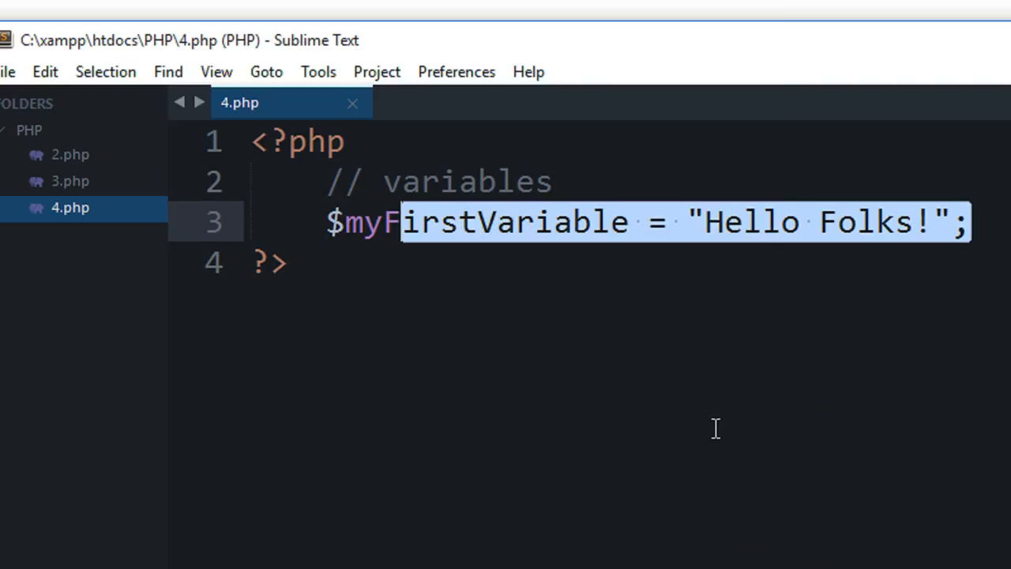
left_click(966, 221)
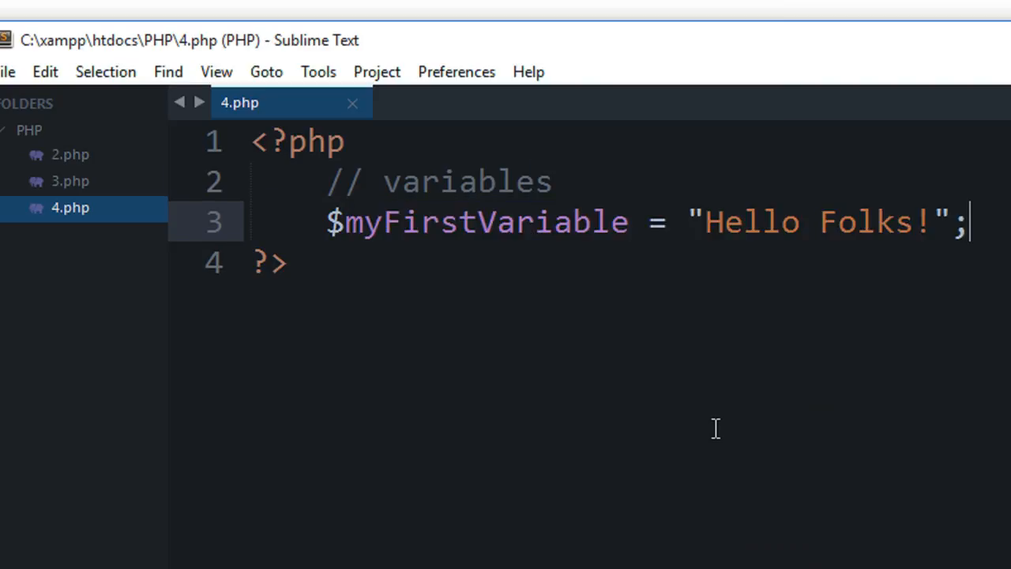
left_click_drag(382, 222, 966, 221)
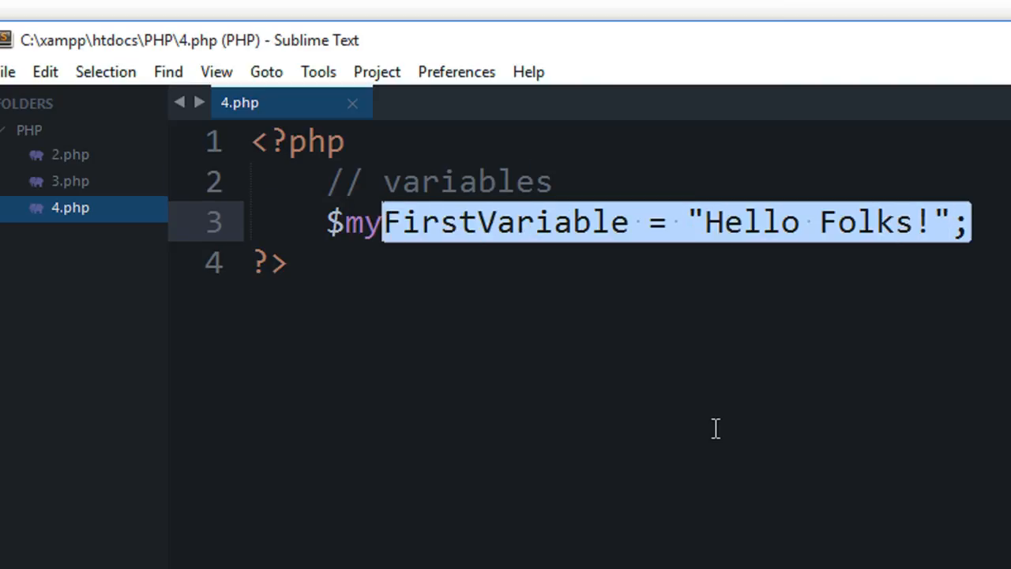
key("enter")
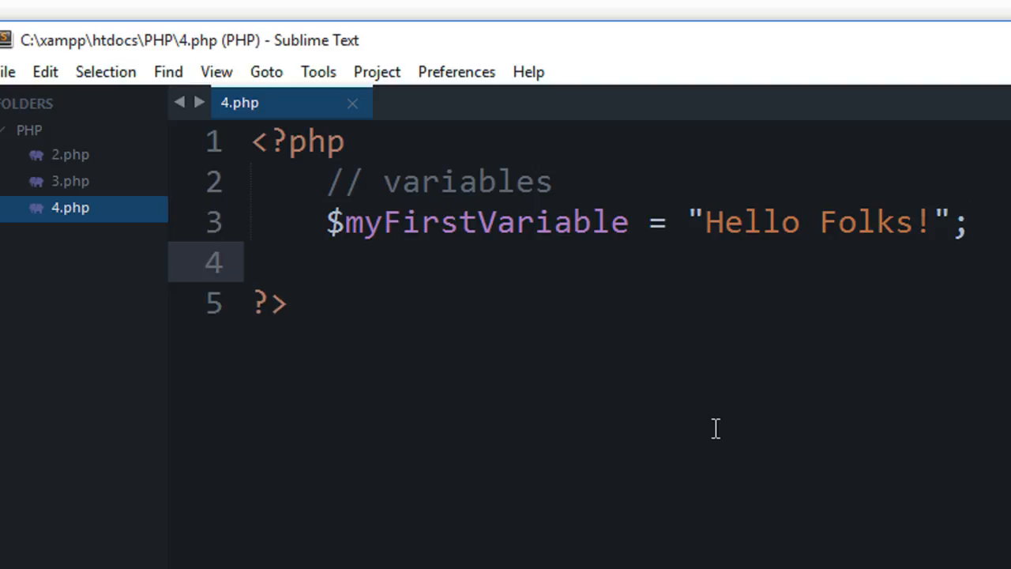
double_click(481, 221)
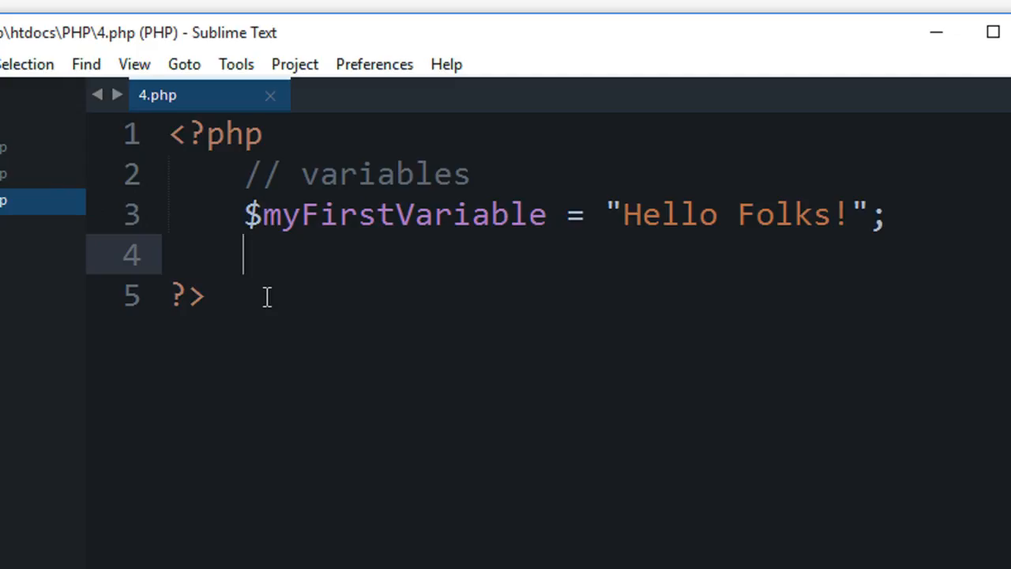
Add an echo statement and replace its placeholder string with the autocompleted $myFirstVariable
type("echo")
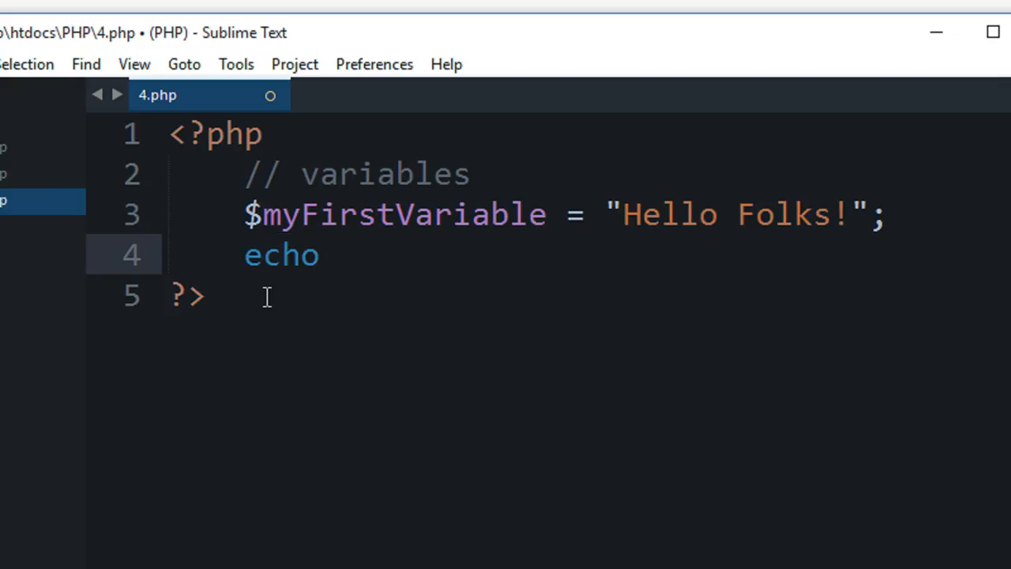
type("\"sdfsdfsdf\";")
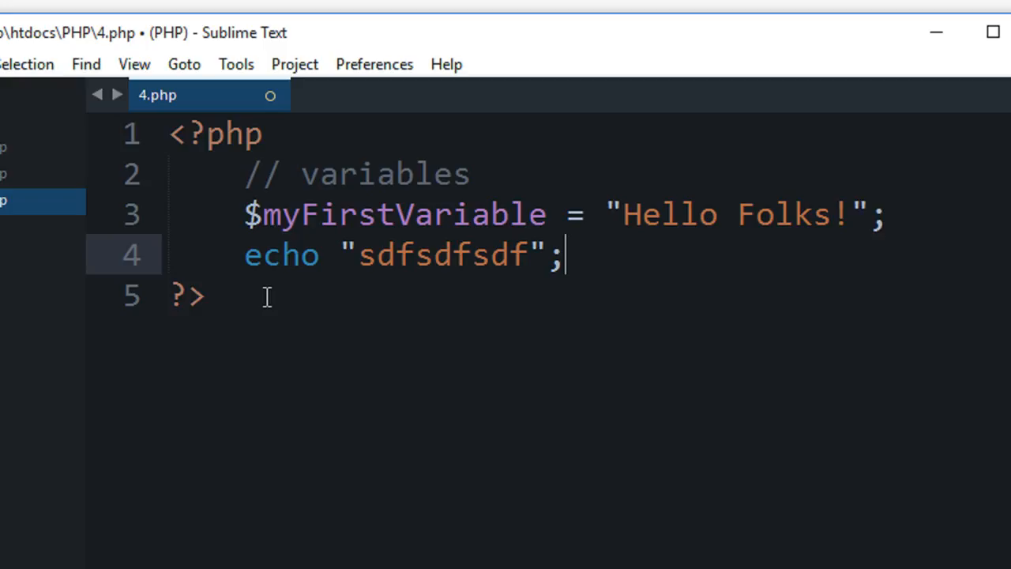
left_click_drag(375, 254, 543, 254)
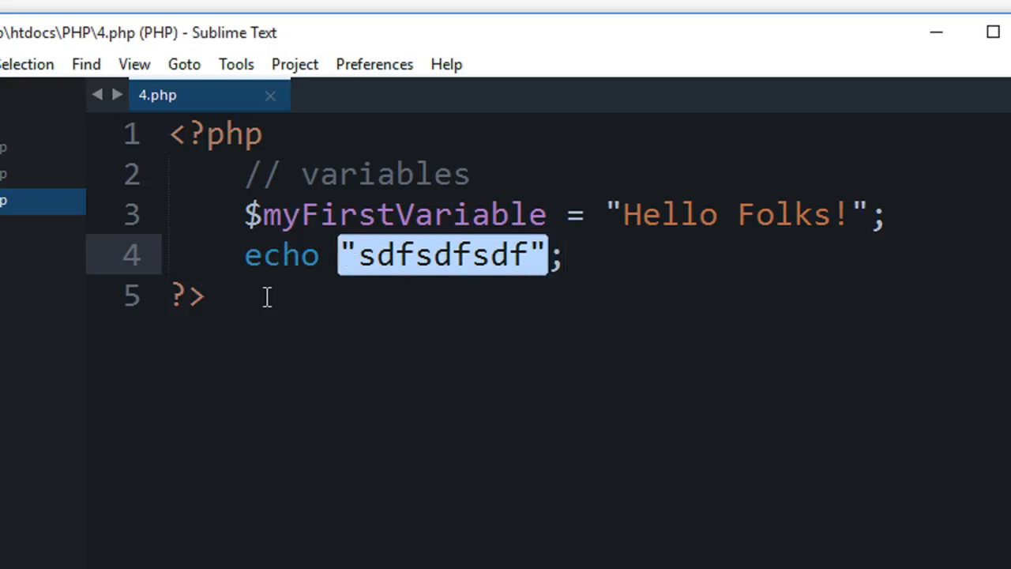
type("$my;")
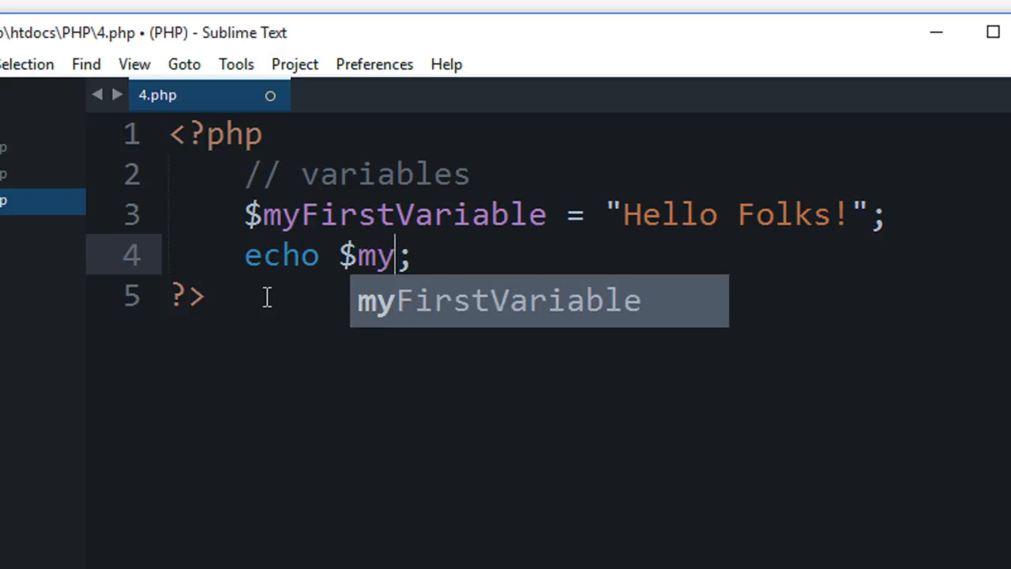
key("tab")
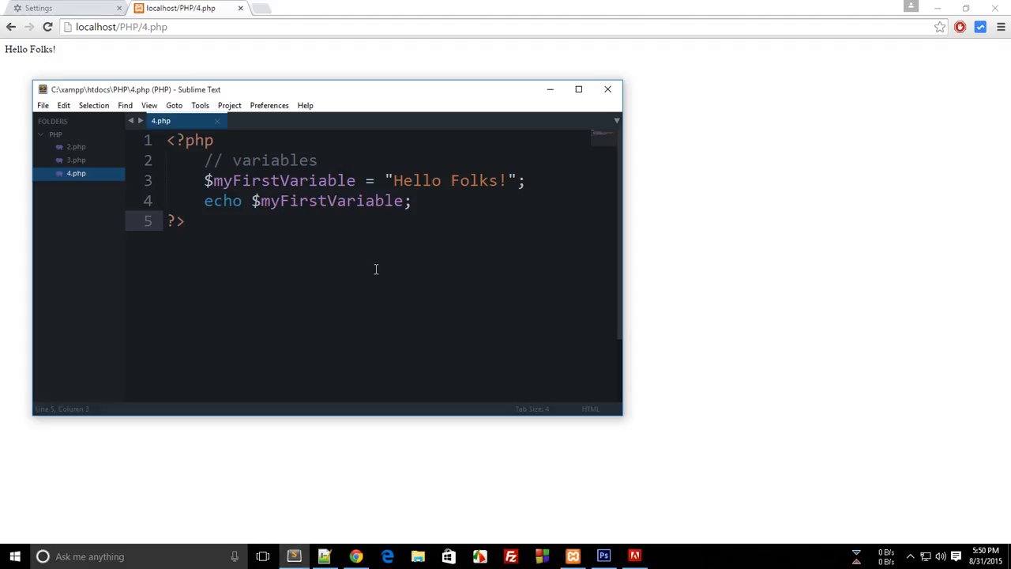
Wrap the echoed variable in single quotes and view the literal $myFirstVariable output in Chrome
double_click(324, 200)
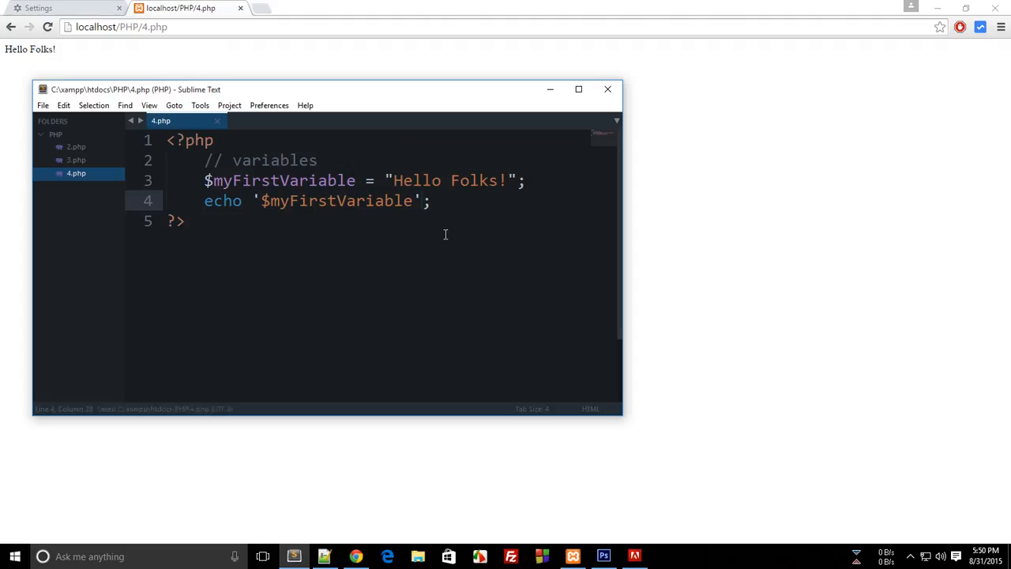
left_click(47, 27)
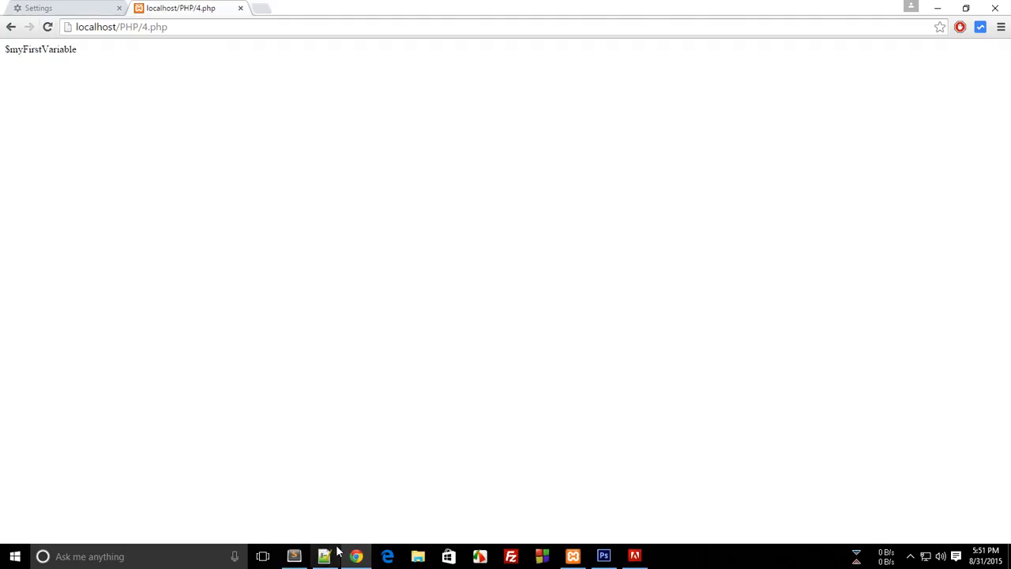
left_click(324, 555)
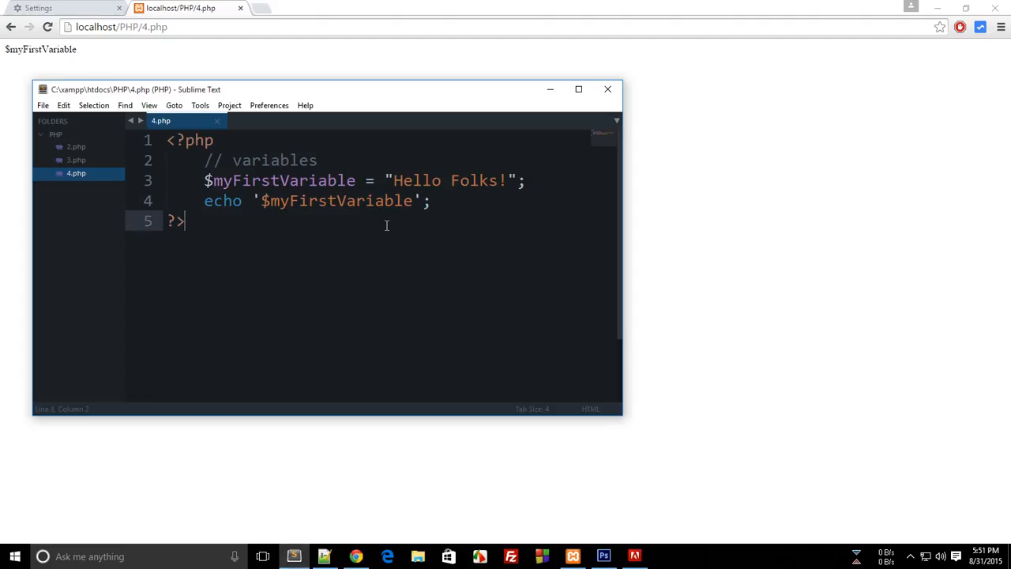